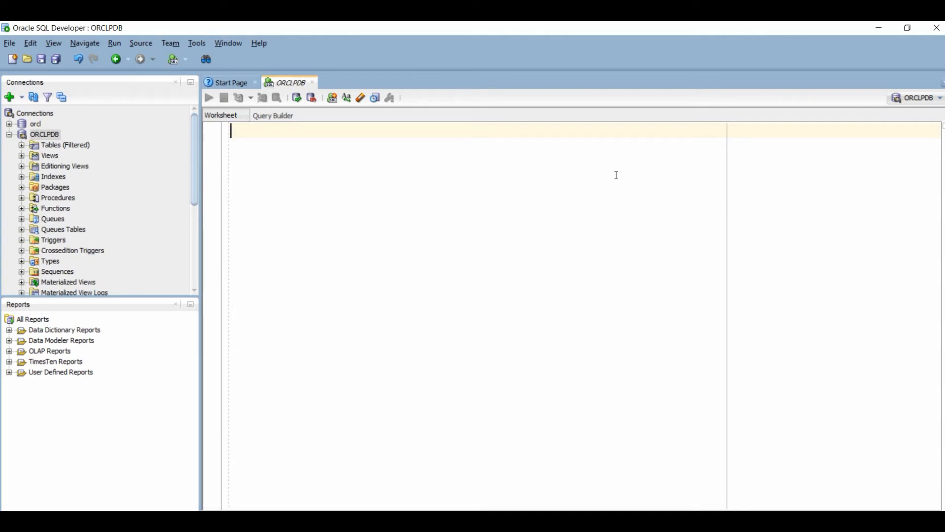
Step: Write CREATE TABLE C_EMPLOYEE and start the FIRSTNAME column line beneath it
type("CREATE")
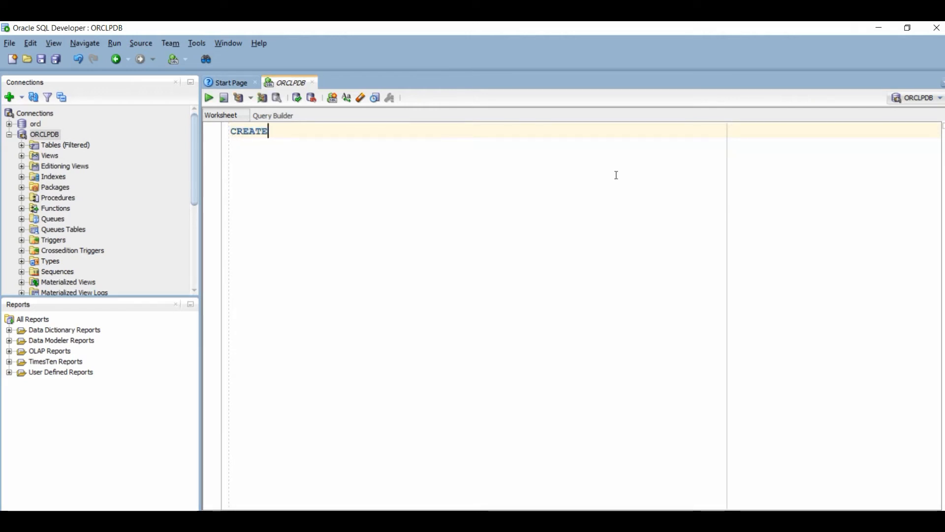
type("\" \"")
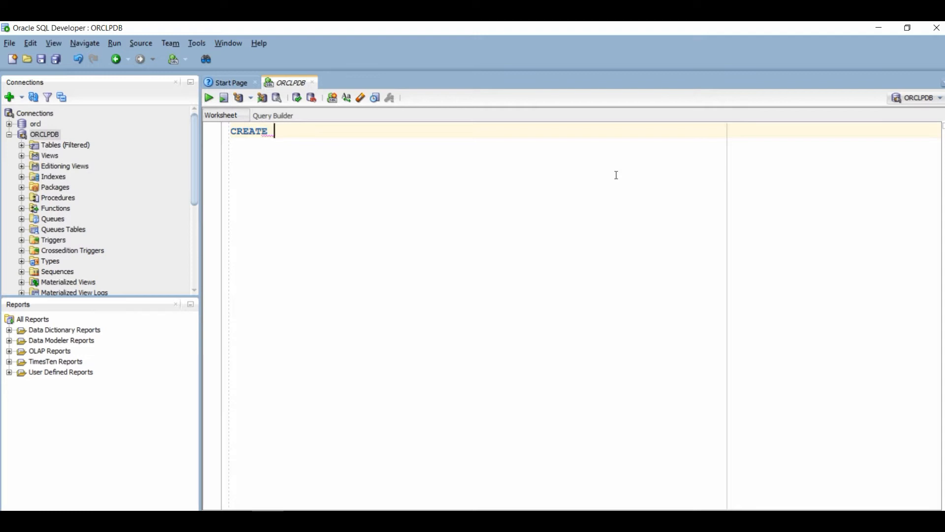
type("TABLE")
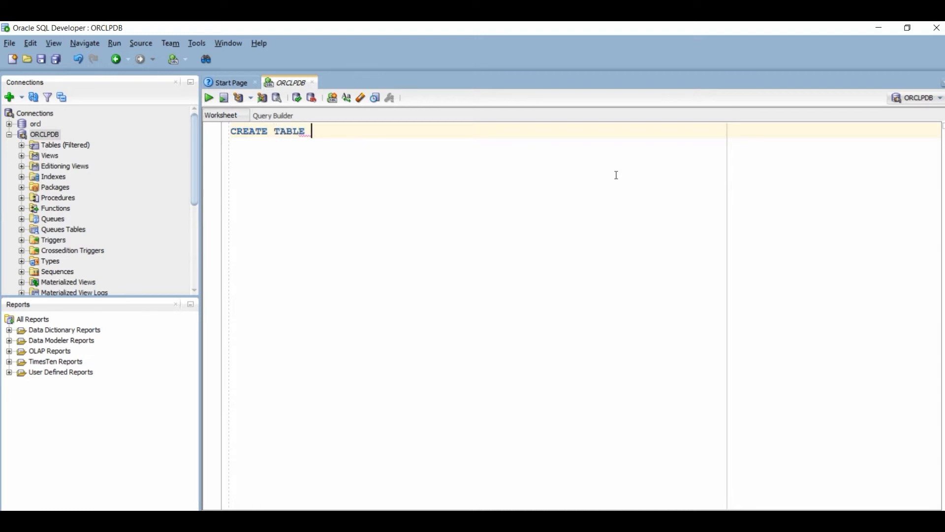
type("EM")
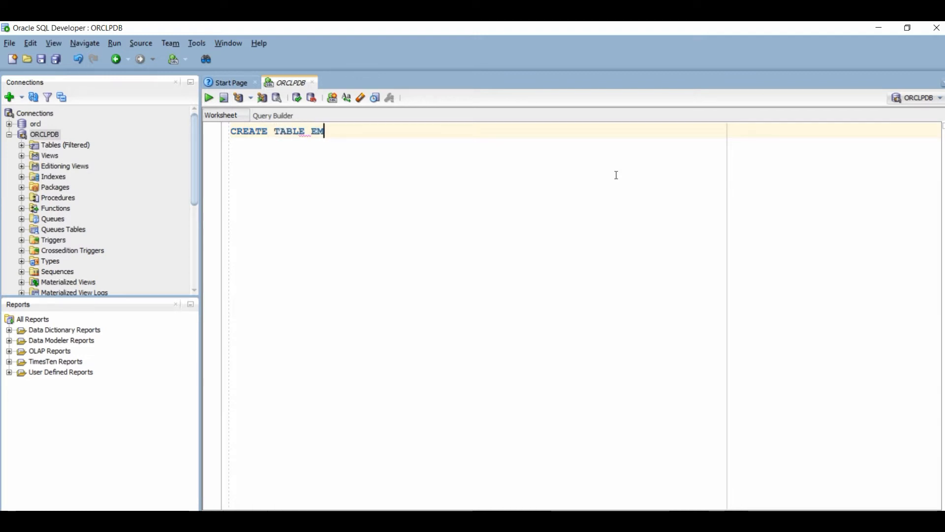
type("PLOYEE")
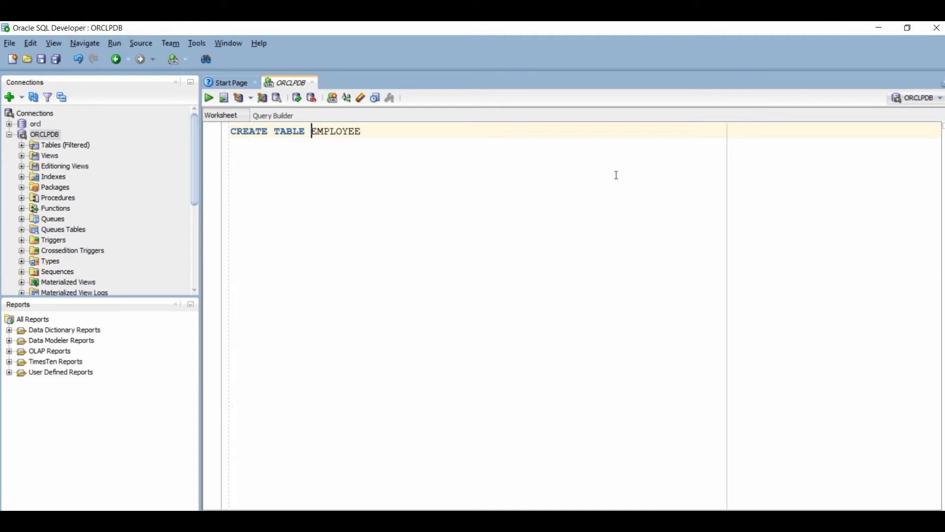
type("C_")
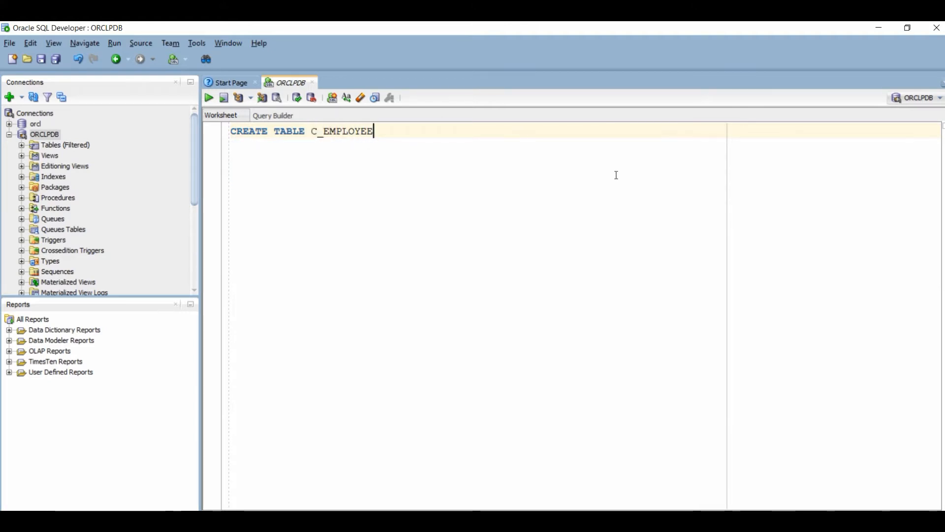
type("FIRSTNAME")
type("L")
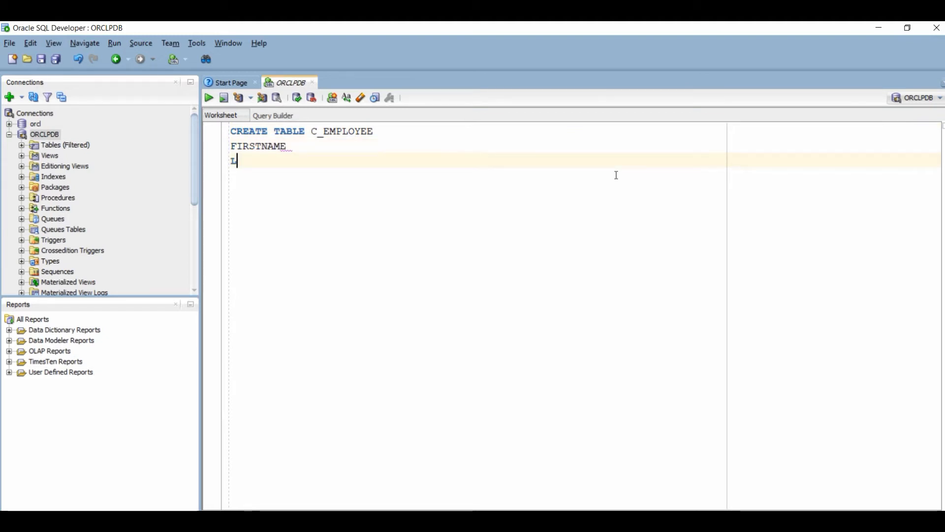
Step: Add column lines LASTNAME, GENDER, HIREDATE, DEPARTMENT, EMAIL, PHONENUMBER and MANAGER without data types
type("ASTNAME")
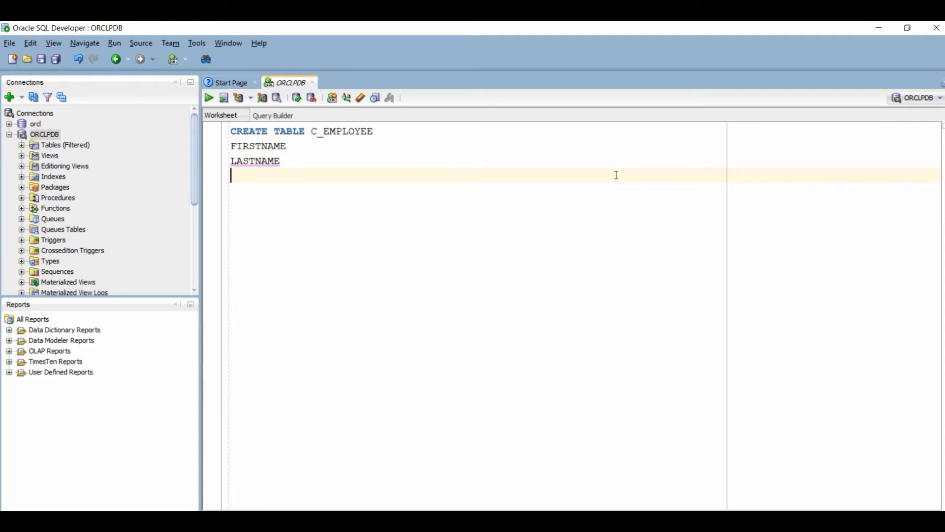
type("GENDER")
left_click(477, 190)
type("AGE")
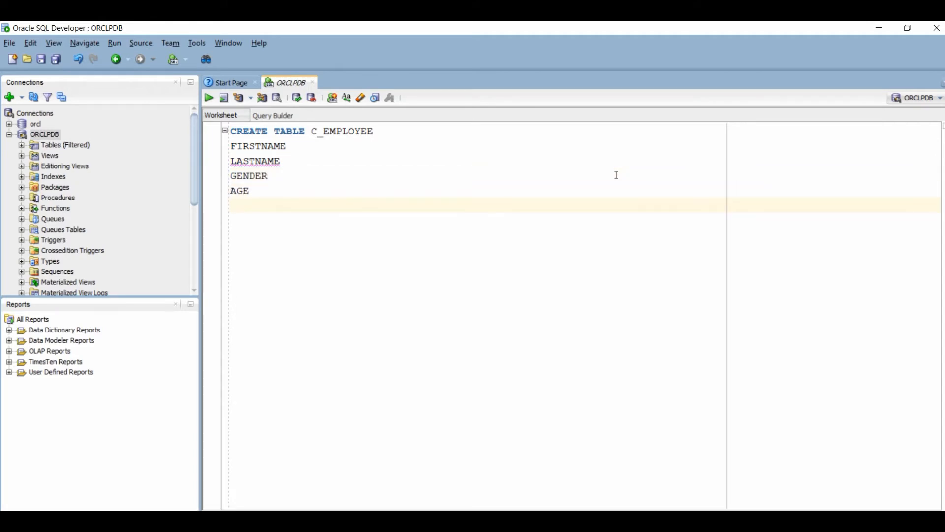
type("HIREDATE")
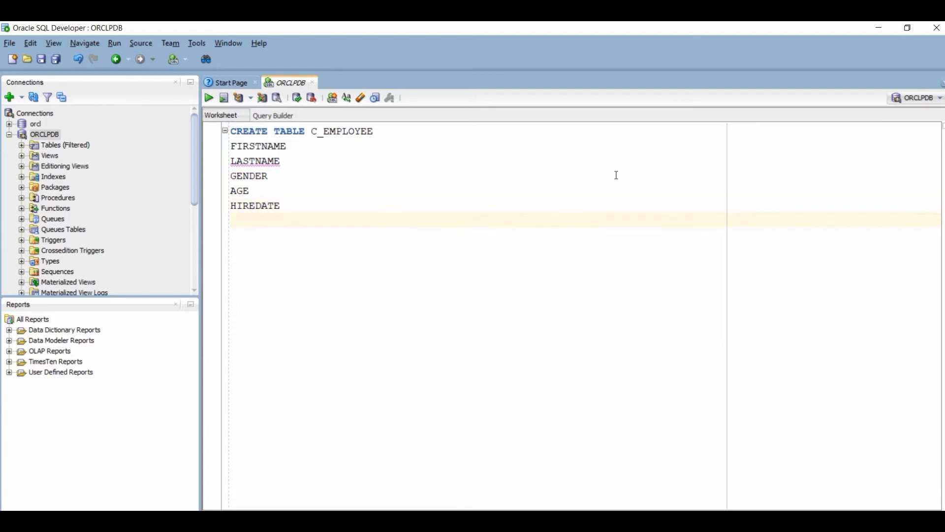
type("DEPARTMENT")
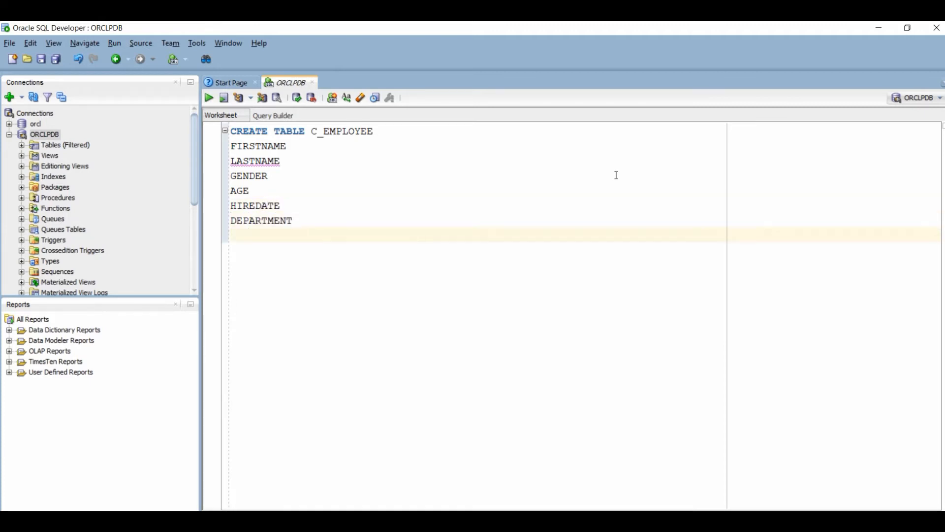
type("EMAIL")
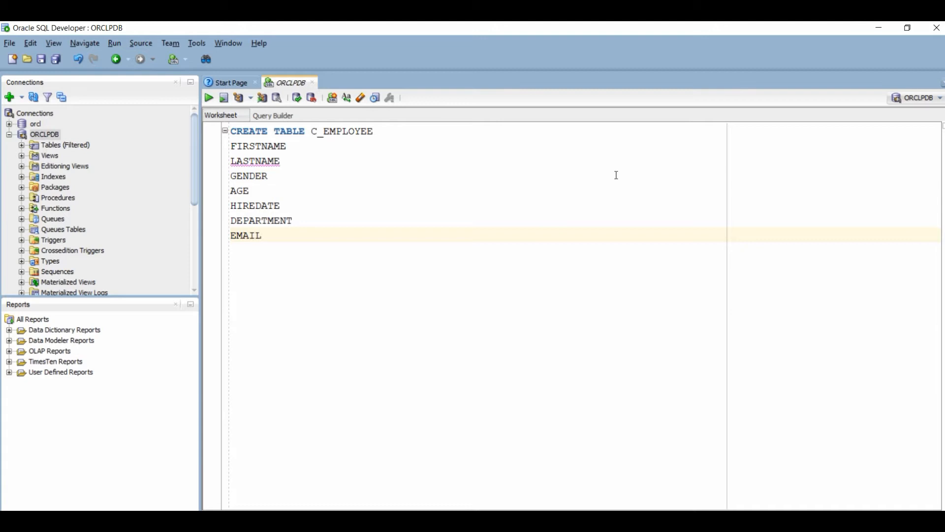
type("PHONENUMBER")
type("MA")
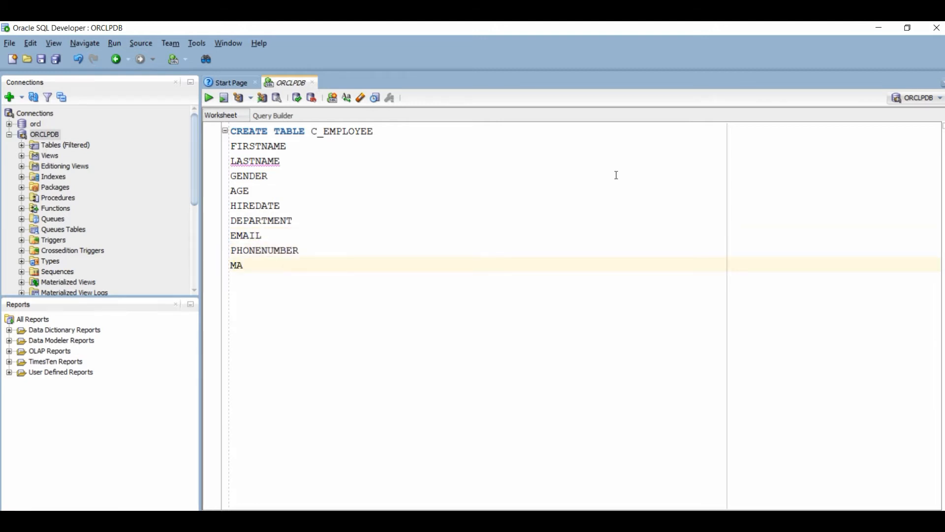
type("NAGER")
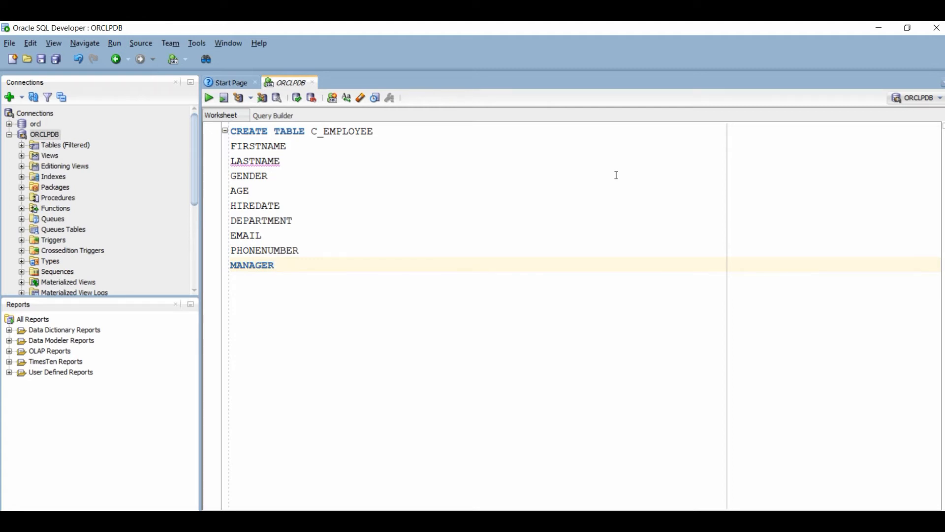
left_click(272, 265)
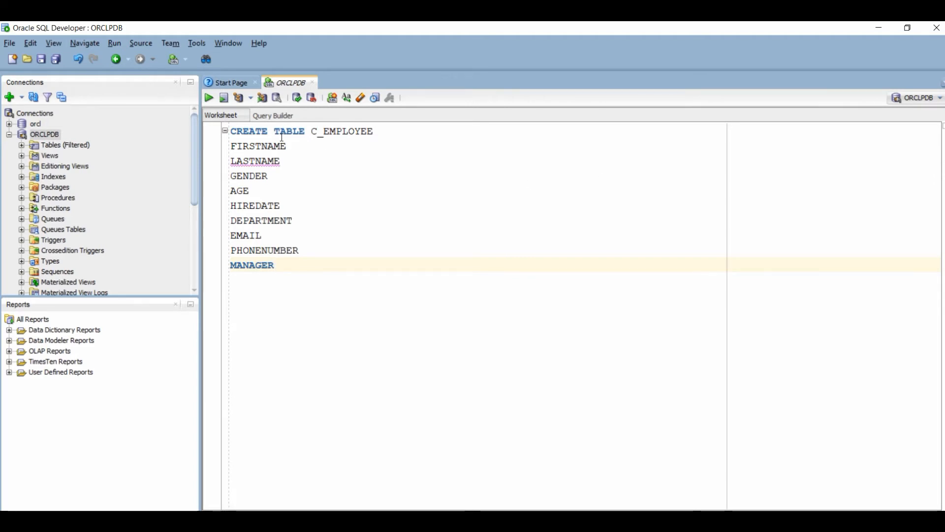
mouse_move(209, 97)
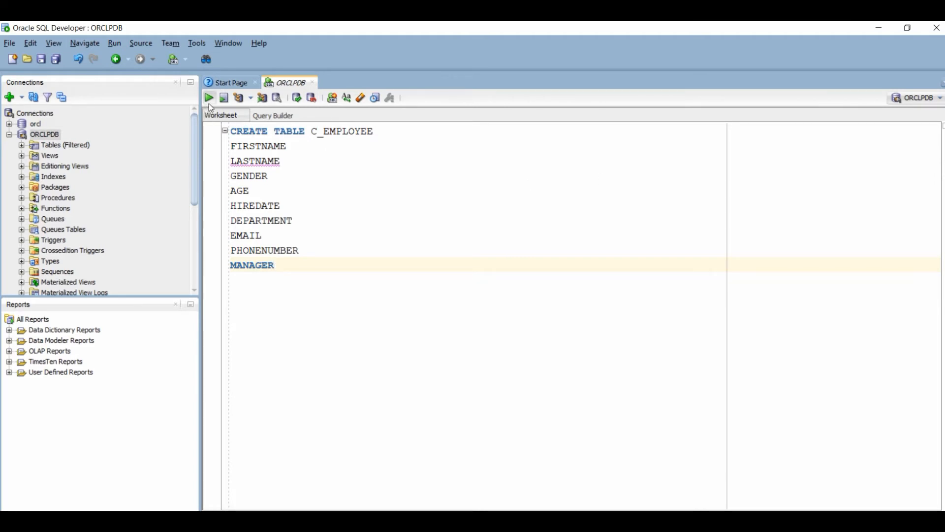
mouse_move(208, 97)
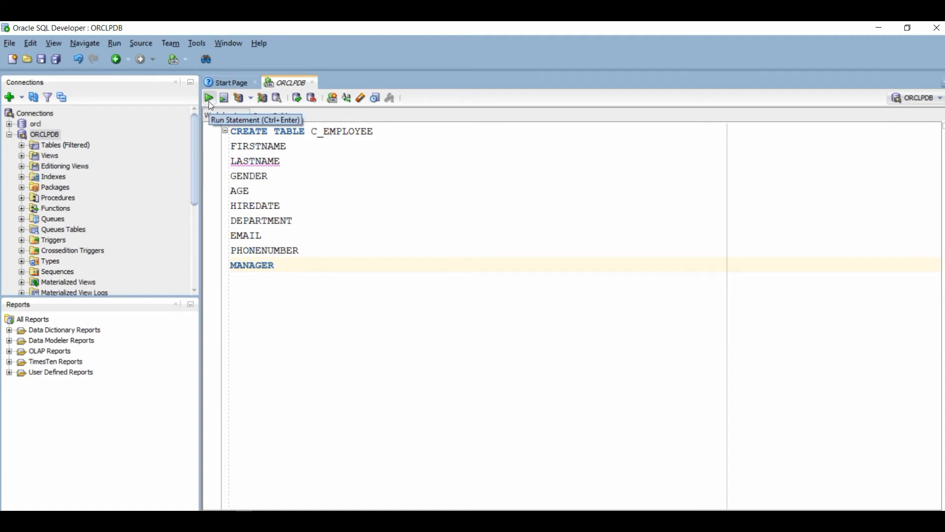
Step: Run the untyped C_EMPLOYEE statement, yielding an ORA-00922 missing or invalid option error
left_click(209, 98)
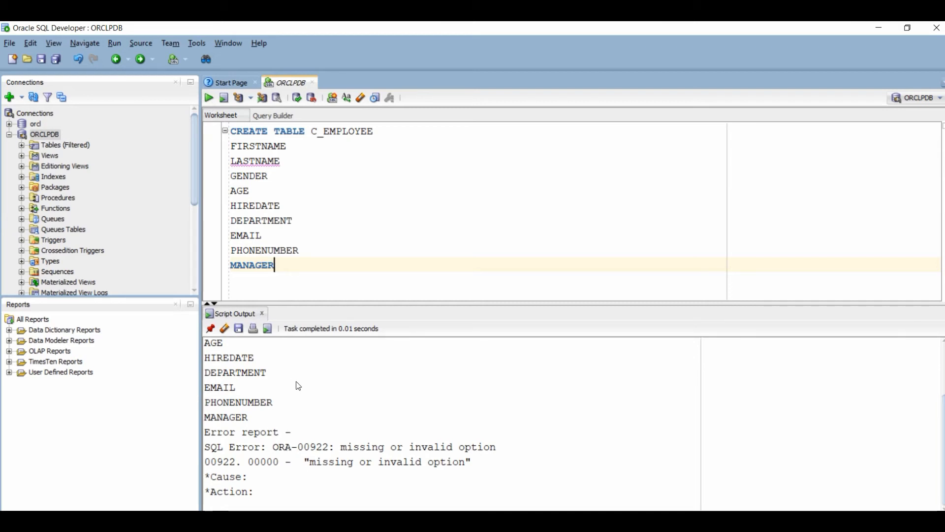
mouse_move(449, 454)
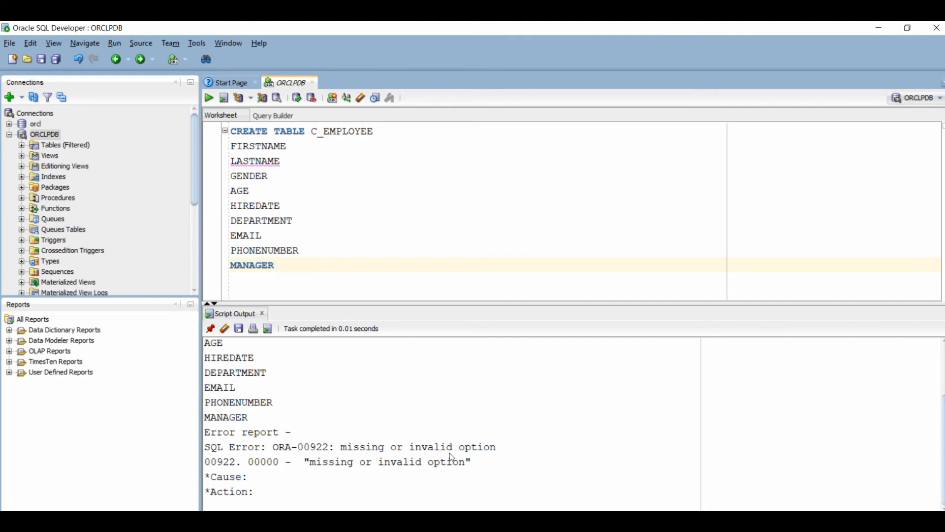
mouse_move(463, 457)
type("(")
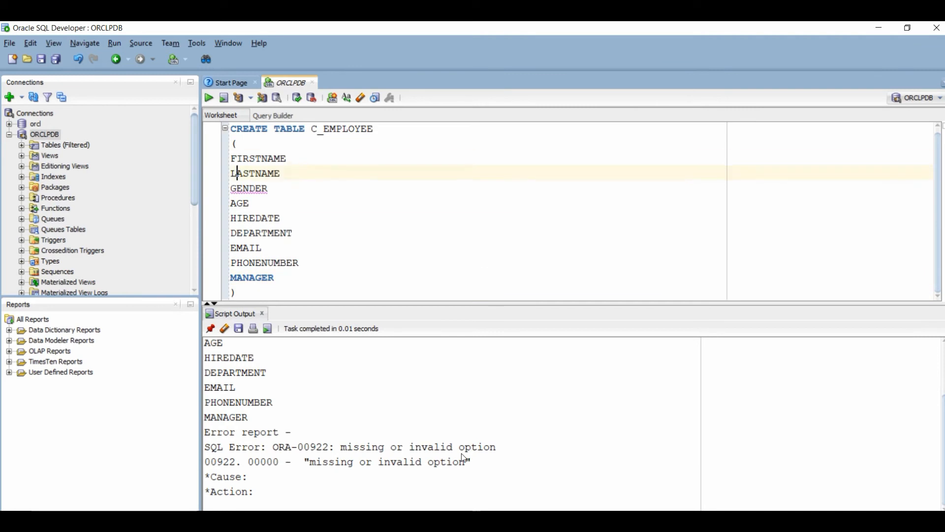
Step: Give the columns types such as VARCHAR2(80) and DATE, then rerun so 'Table C_EMPLOYEE created' is reported
type("VARCHAR2(80),")
left_click(478, 203)
type(" INT,")
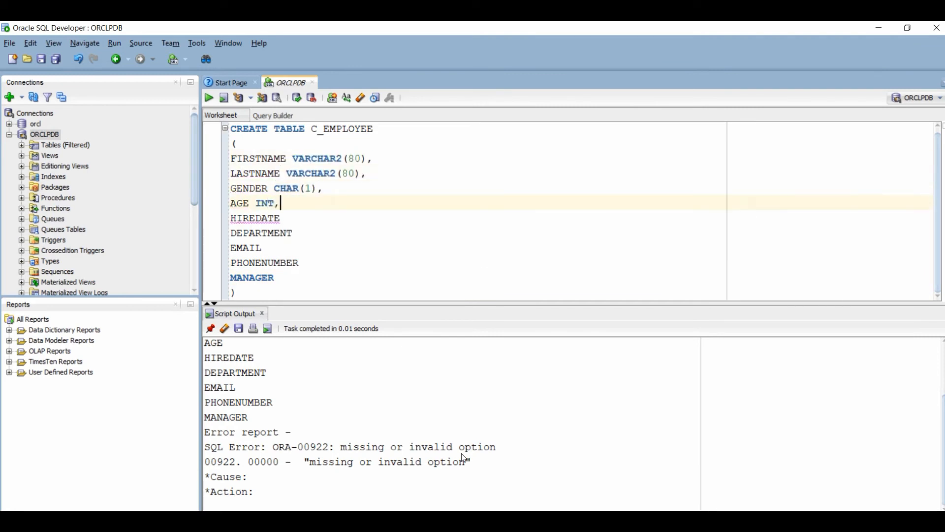
type("DATE,")
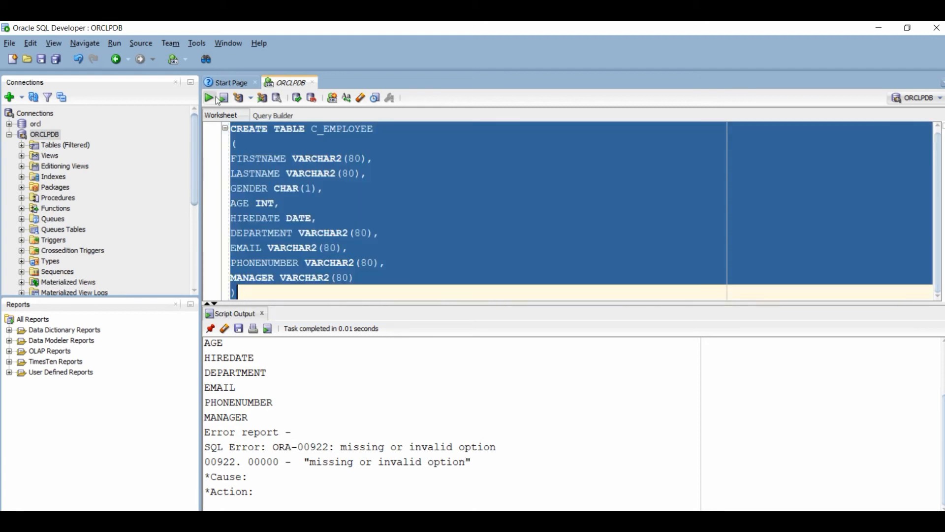
left_click(223, 97)
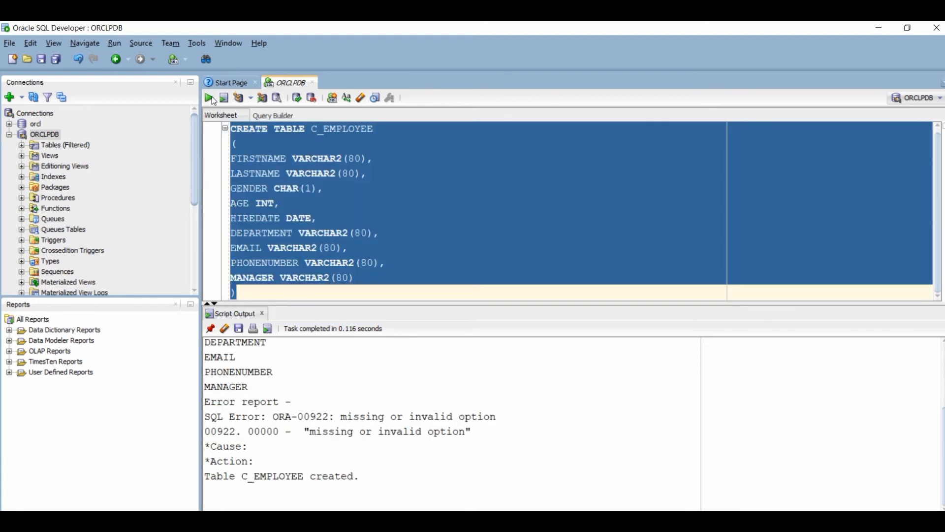